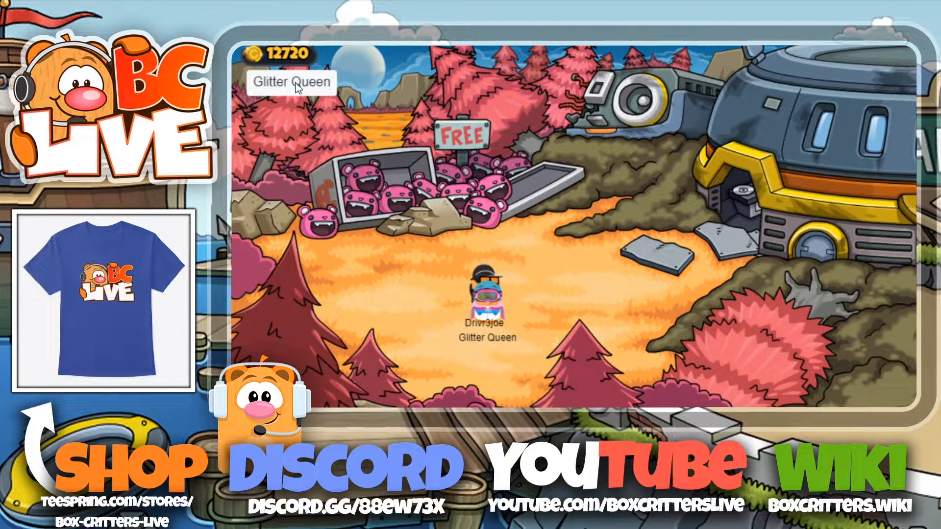
# Step: Ignore Glitter Queen via her player options and confirm, so she vanishes from the room
pyautogui.click(486, 300)
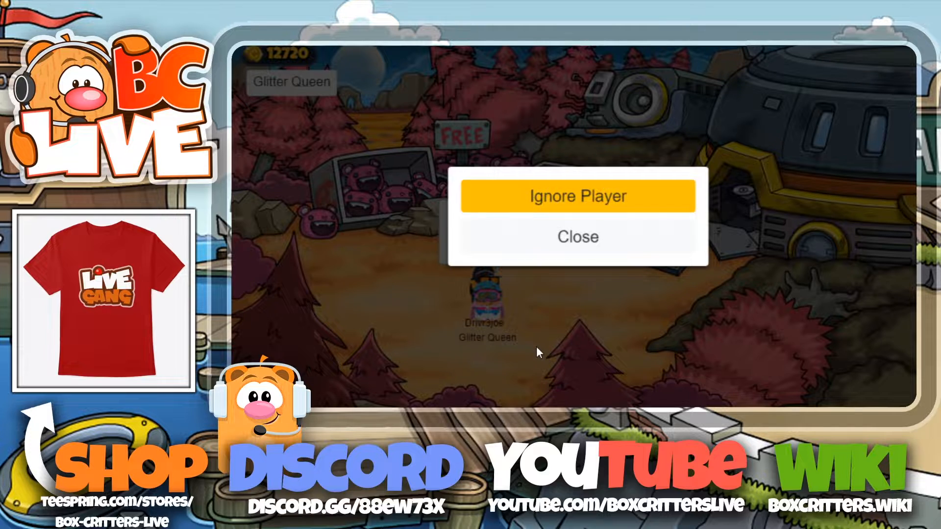
pyautogui.click(576, 197)
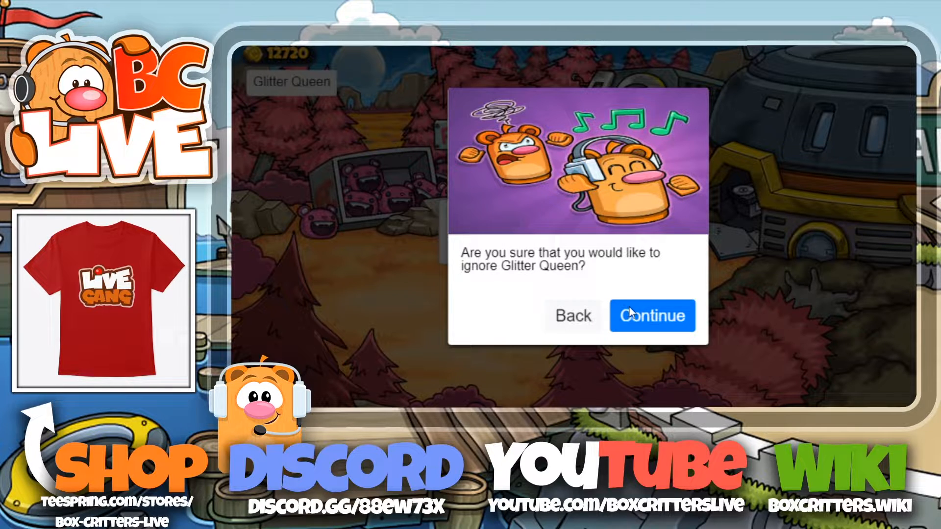
pyautogui.click(652, 315)
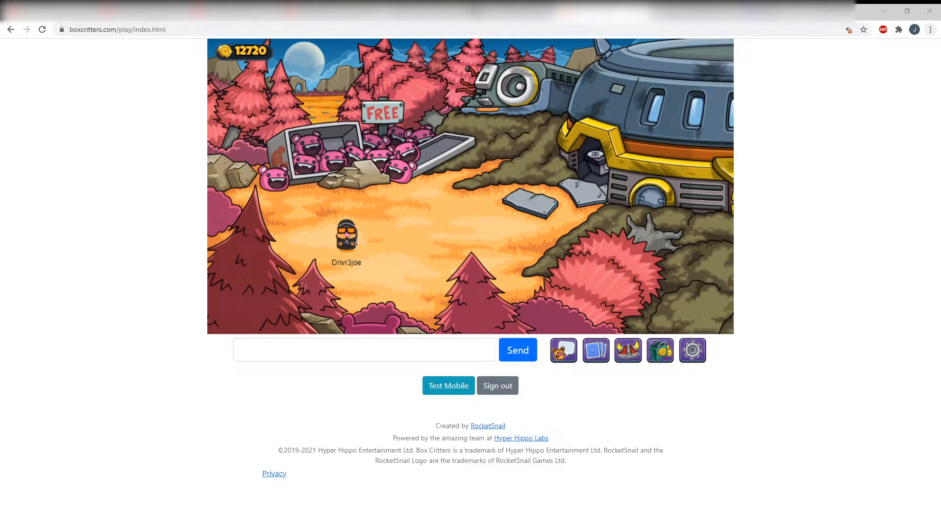
pyautogui.moveTo(865, 173)
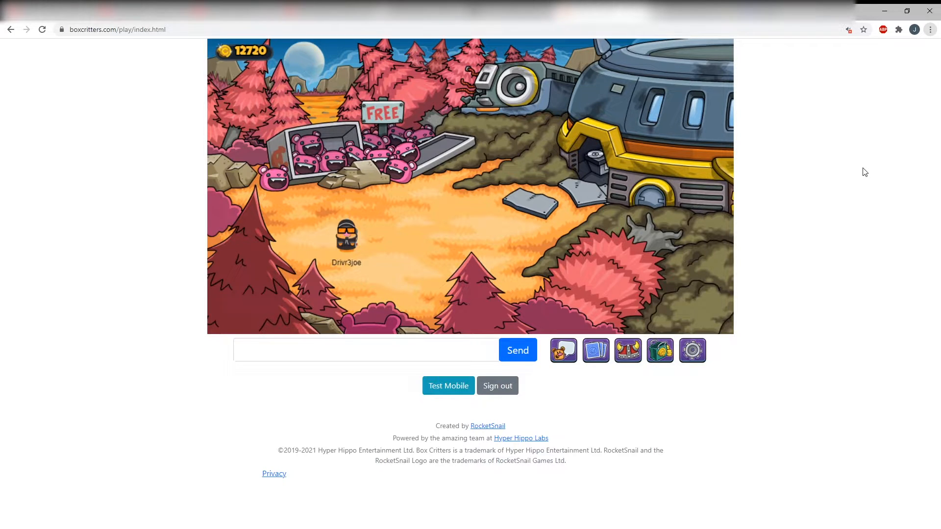
pyautogui.press('F12')
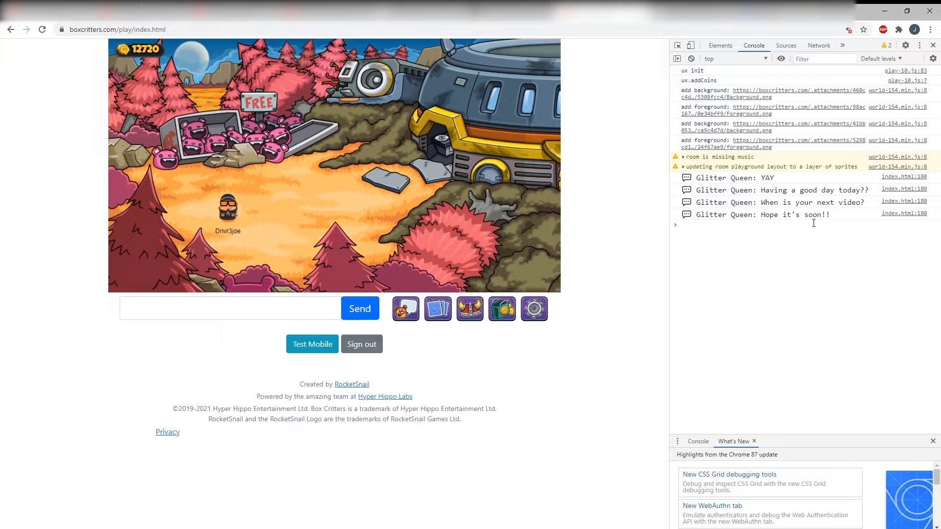
pyautogui.moveTo(763, 326)
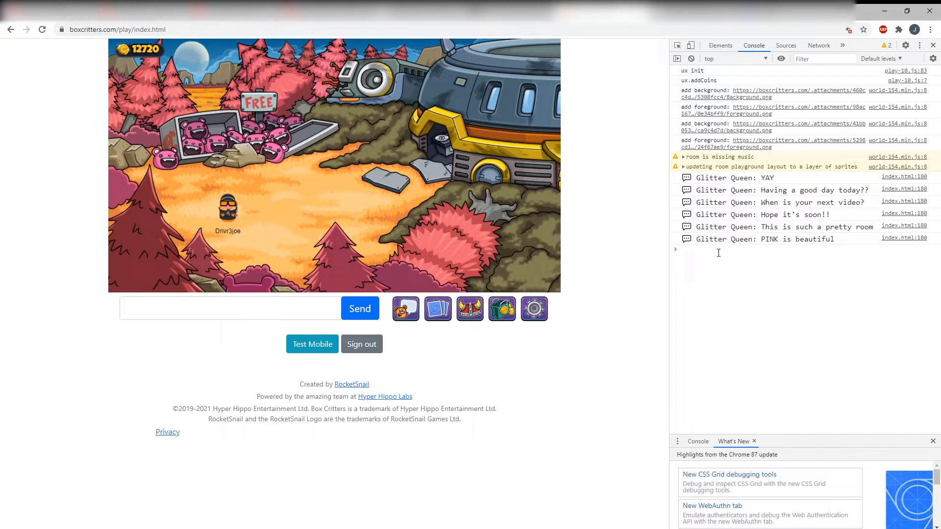
pyautogui.write('world.socket.emit("removeIgnore",\'8706A61128440448\')')
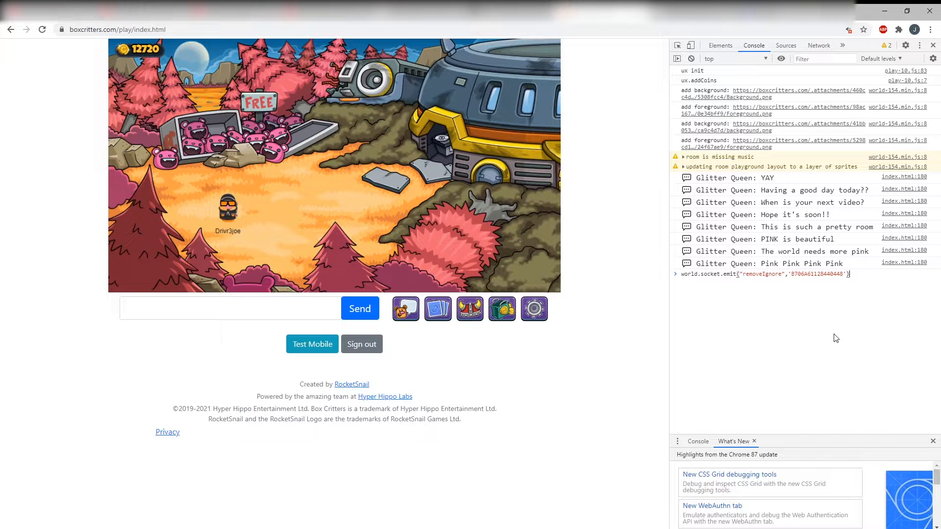
pyautogui.moveTo(845, 293)
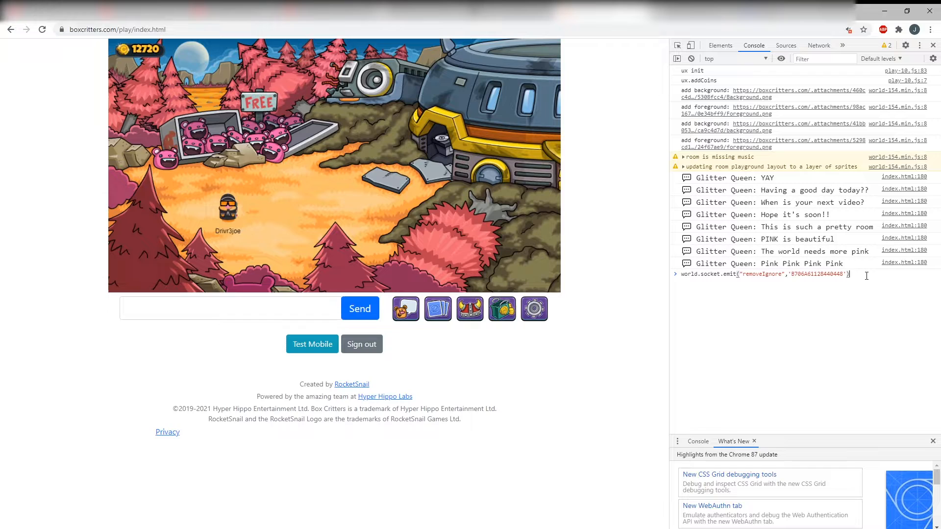
pyautogui.press('Enter')
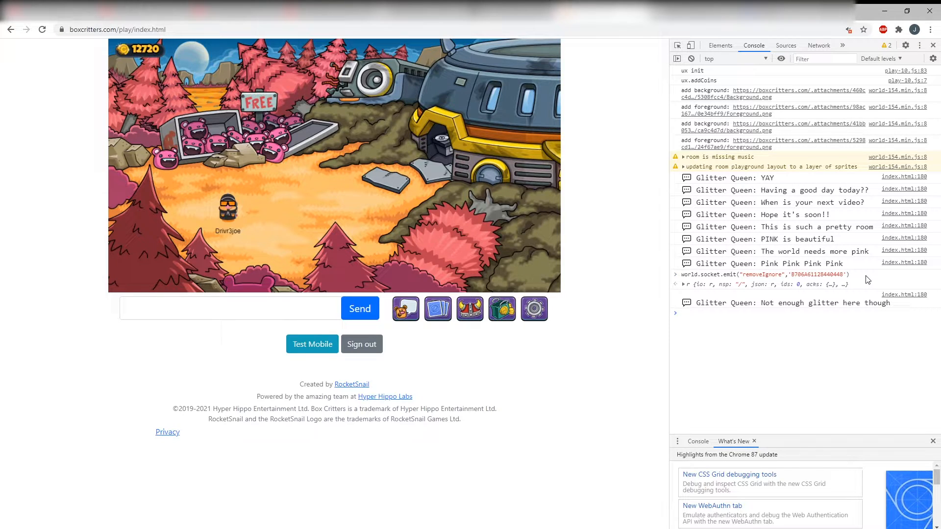
pyautogui.click(42, 30)
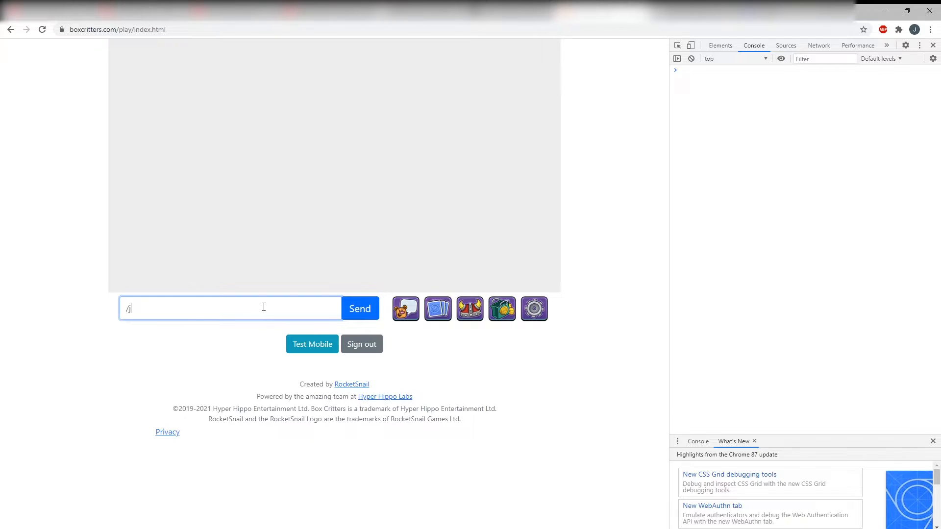
# Step: Rejoin the crash room and send Glitter Queen the chat message 'No hard fe'
pyautogui.write('join crash')
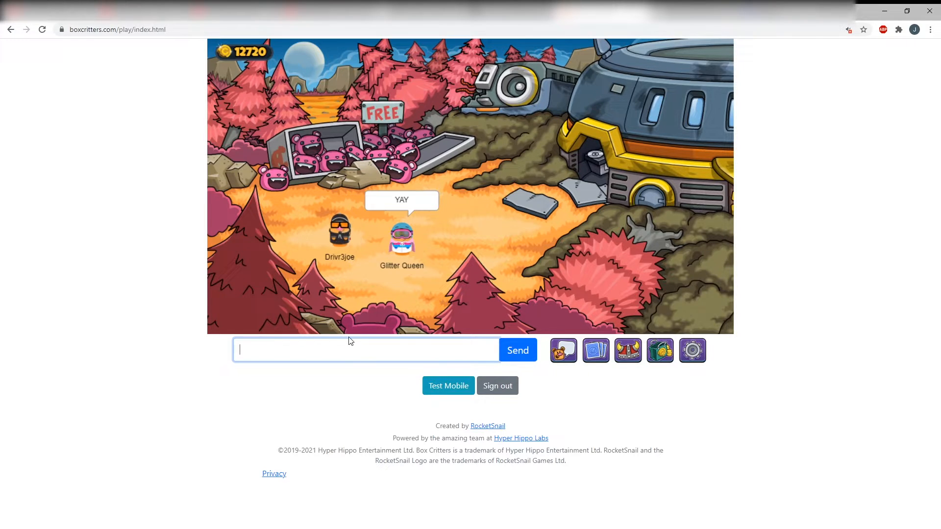
pyautogui.write('No hard fe')
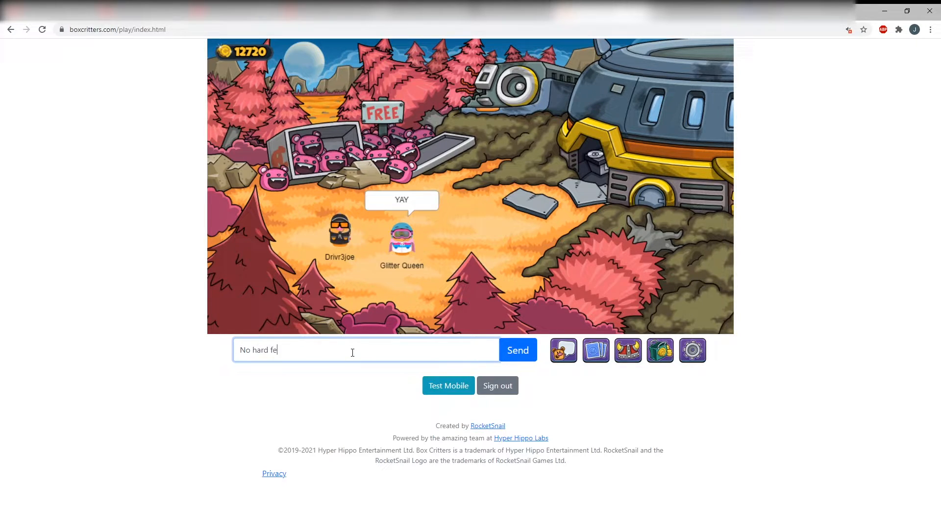
pyautogui.click(517, 350)
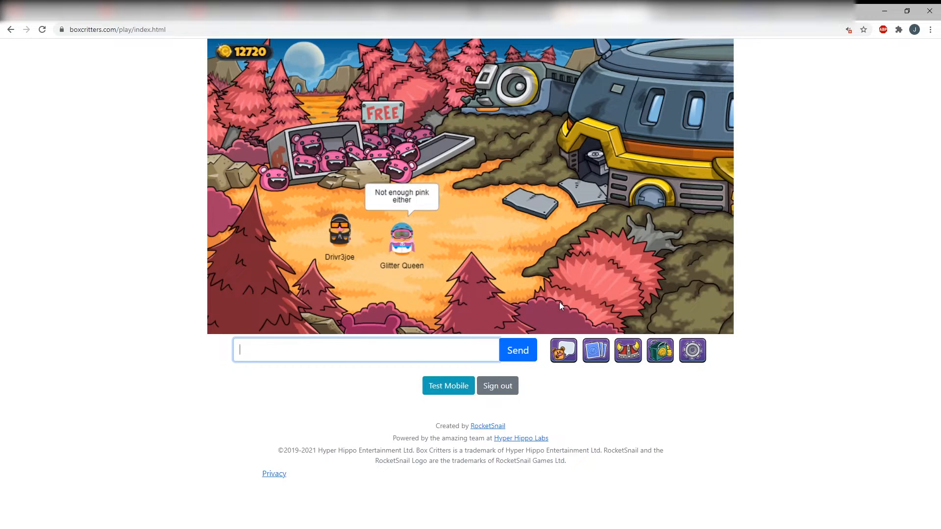
# Step: Switch the critter to a pink outfit from the wardrobe and send 'pink' in chat
pyautogui.click(628, 351)
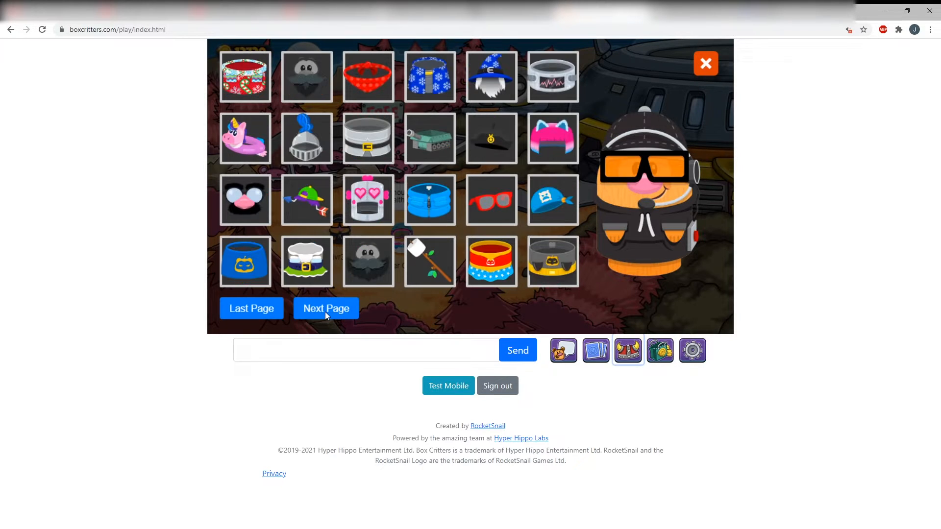
pyautogui.click(326, 308)
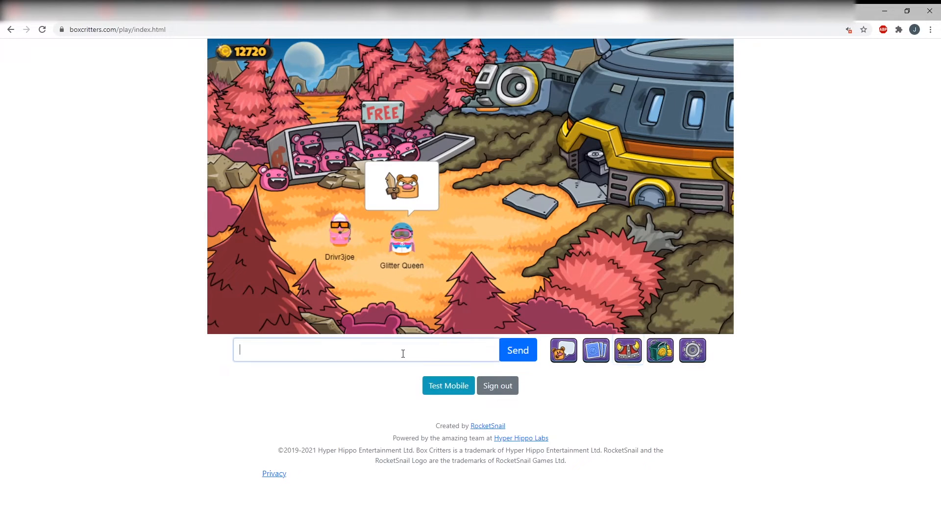
pyautogui.write('pink')
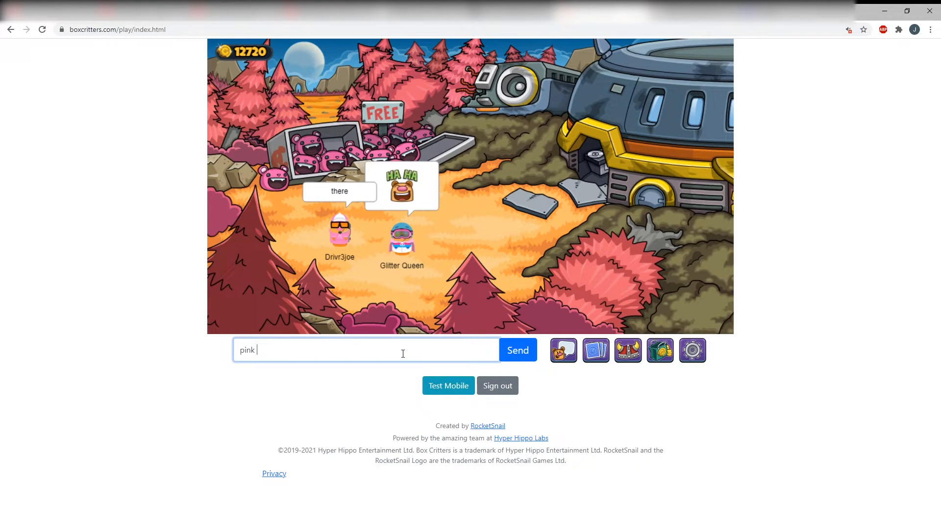
pyautogui.click(518, 350)
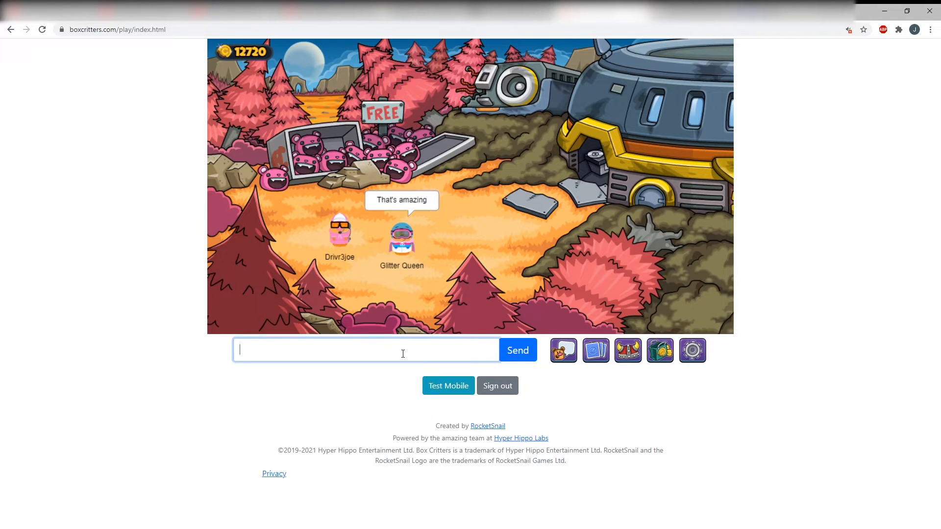
pyautogui.click(517, 350)
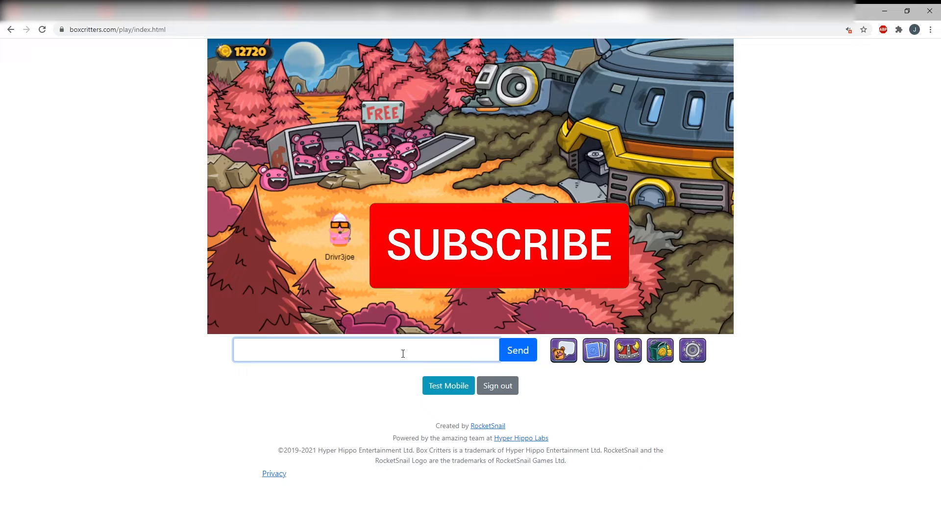
pyautogui.click(497, 245)
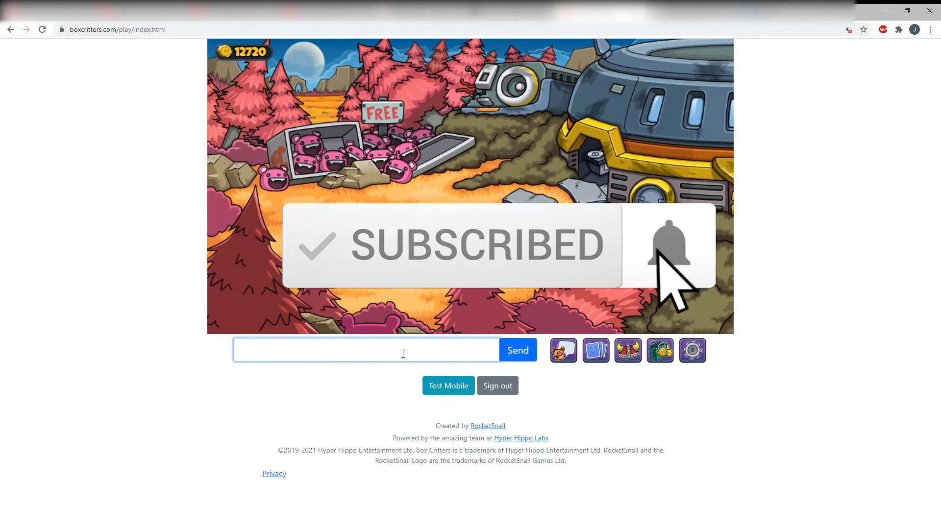